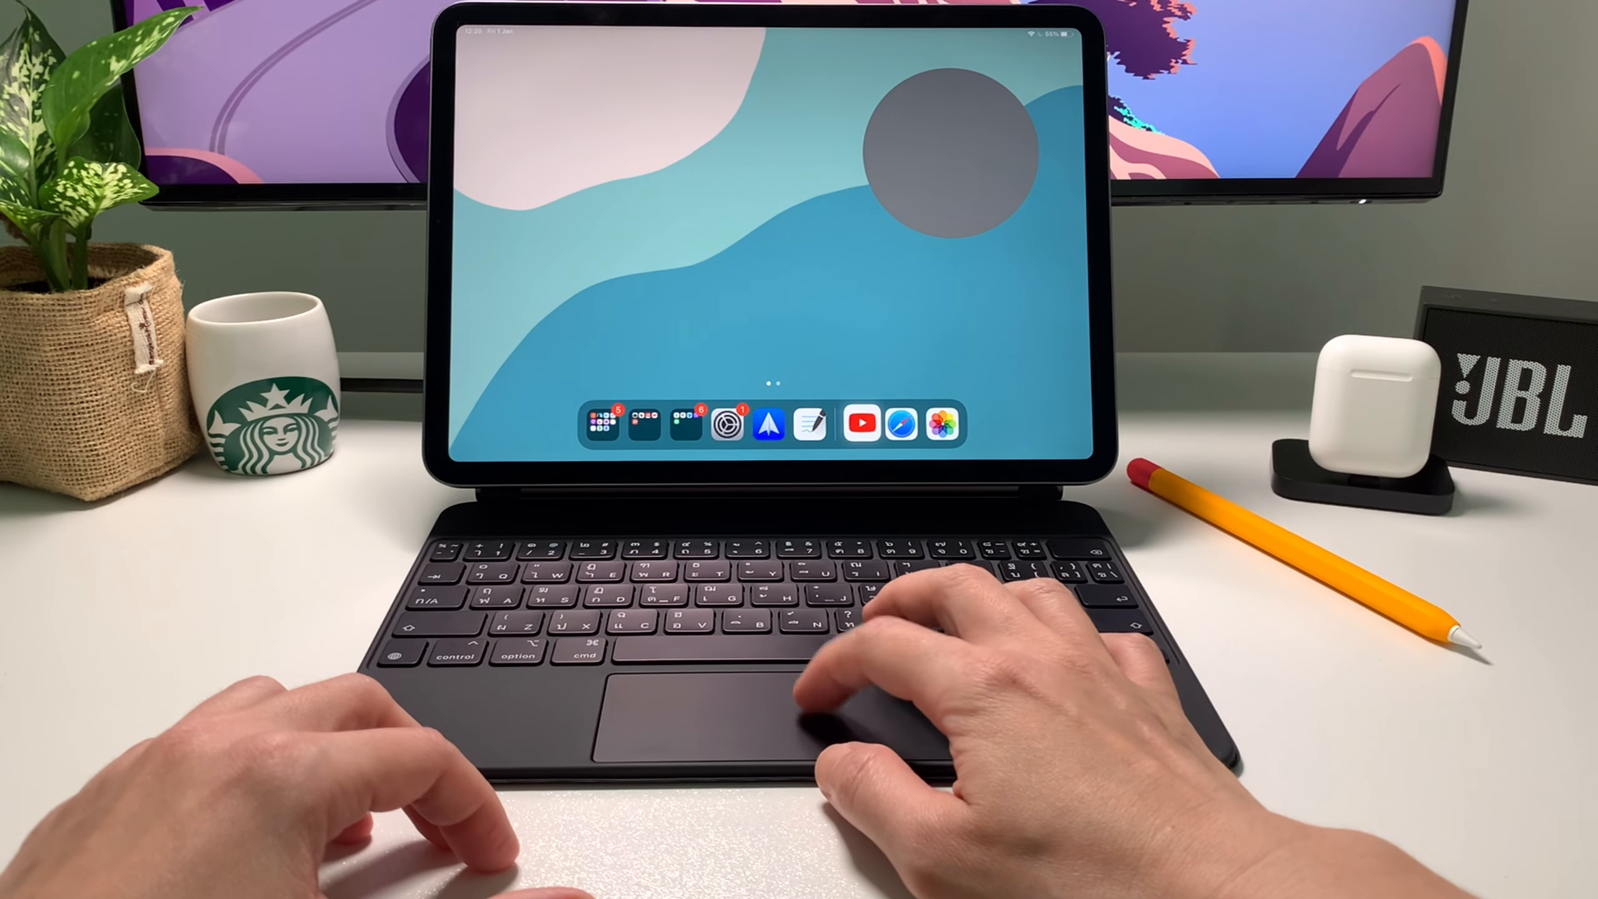
# Launch YouTube from the dock and browse down the channel's Home video and playlist grid
pyautogui.click(900, 423)
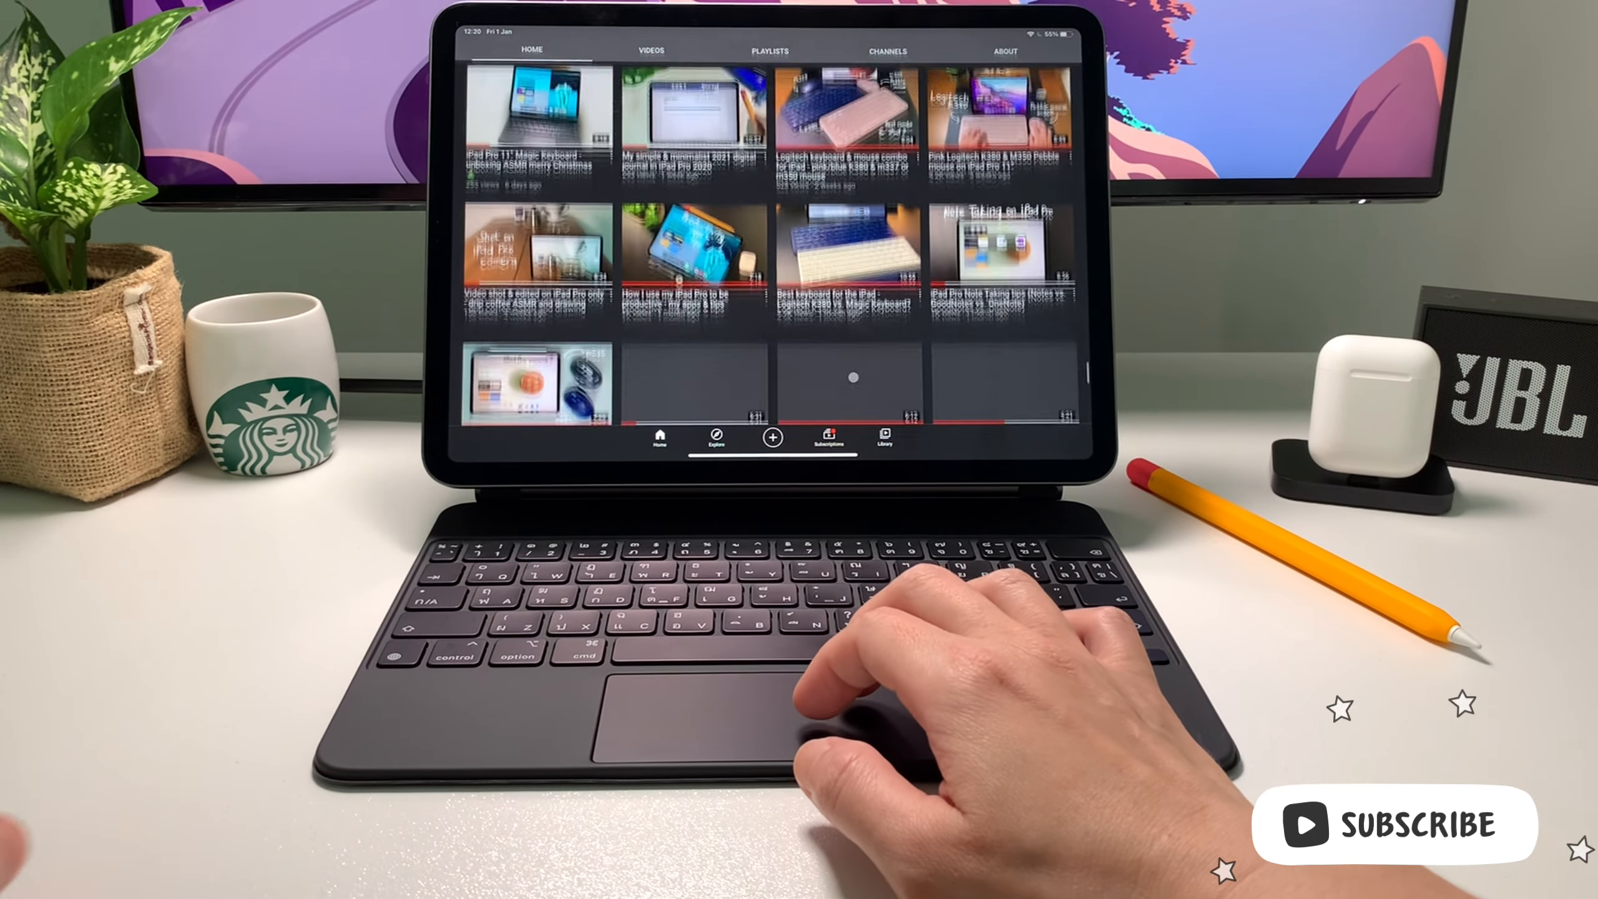
pyautogui.scroll(-3)
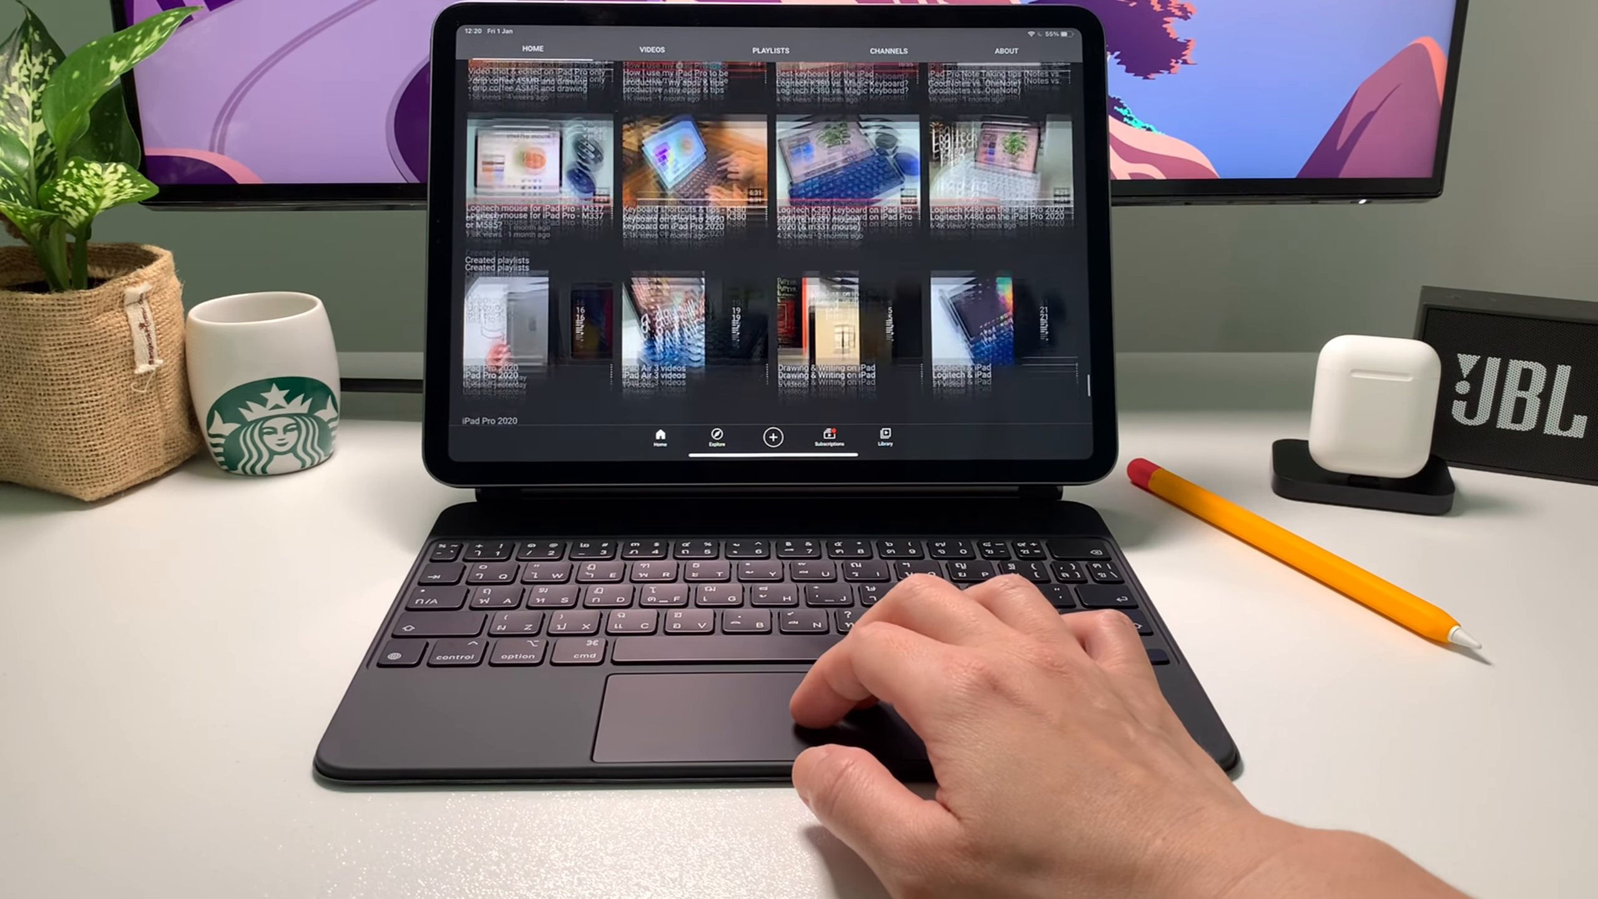